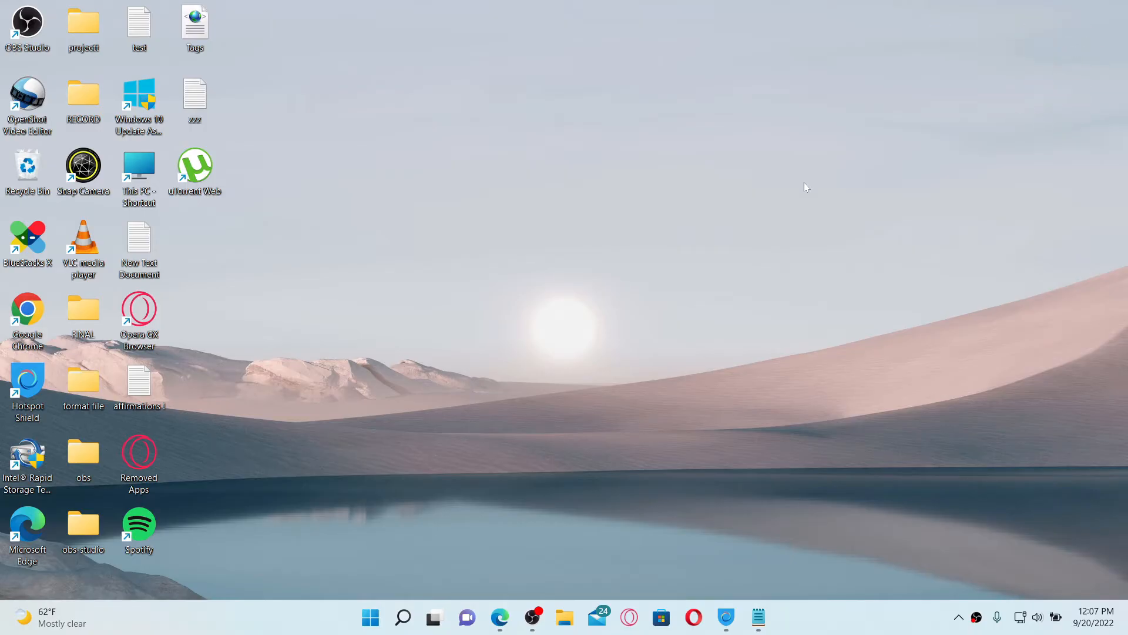
mouse_move(529, 507)
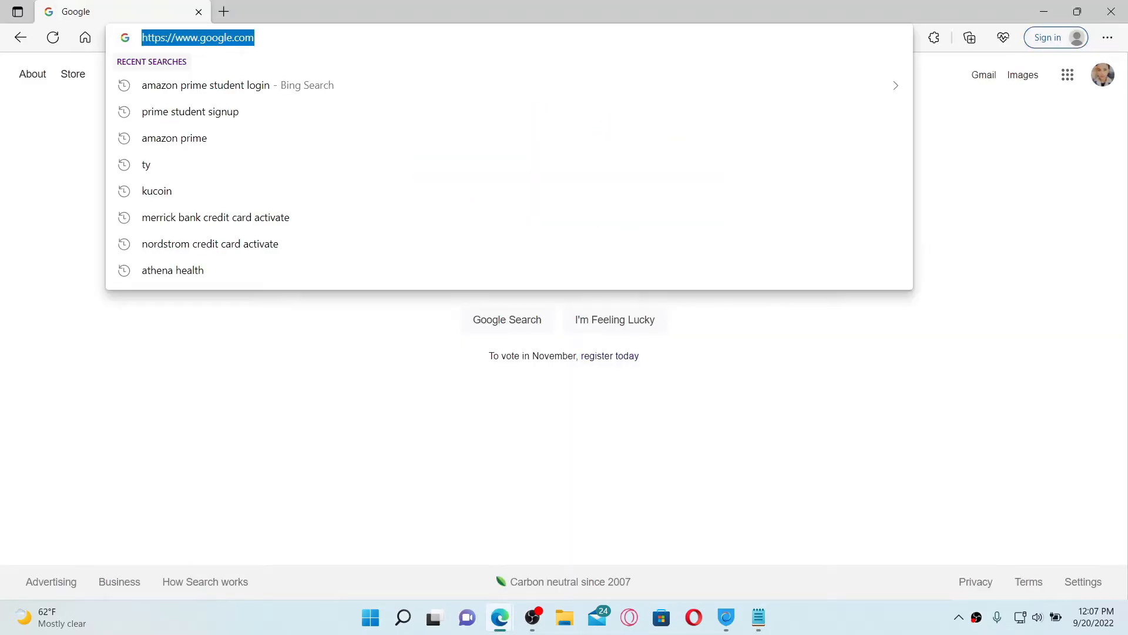
text(www.primevideo.com)
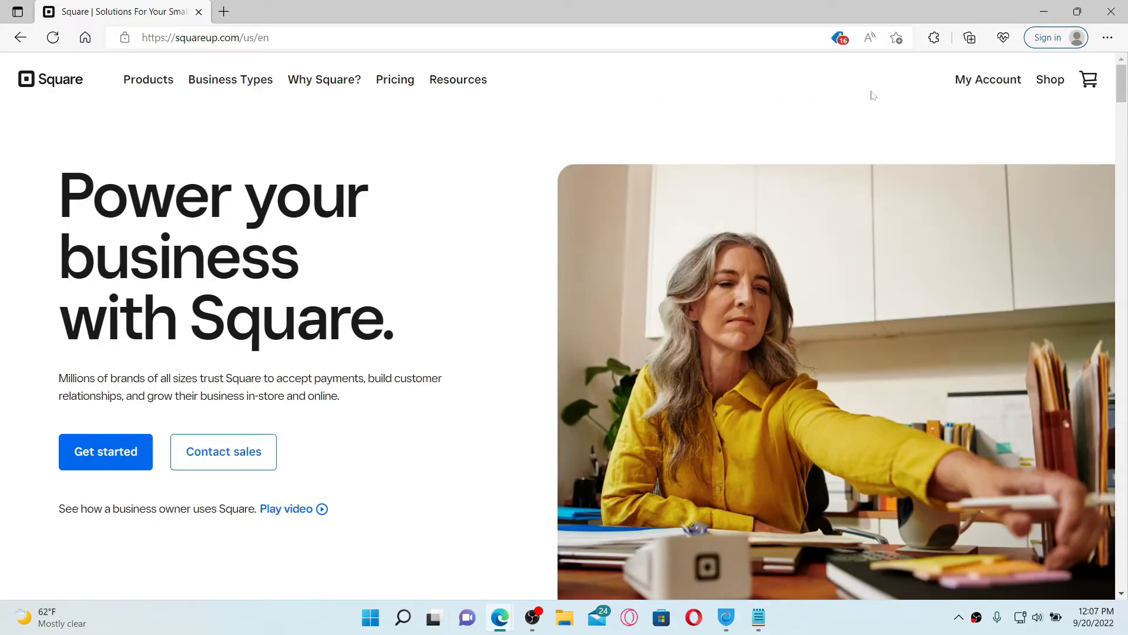
- Go from My Account to Dashboard, then Account & Settings > Business information > Sales taxes
click(988, 79)
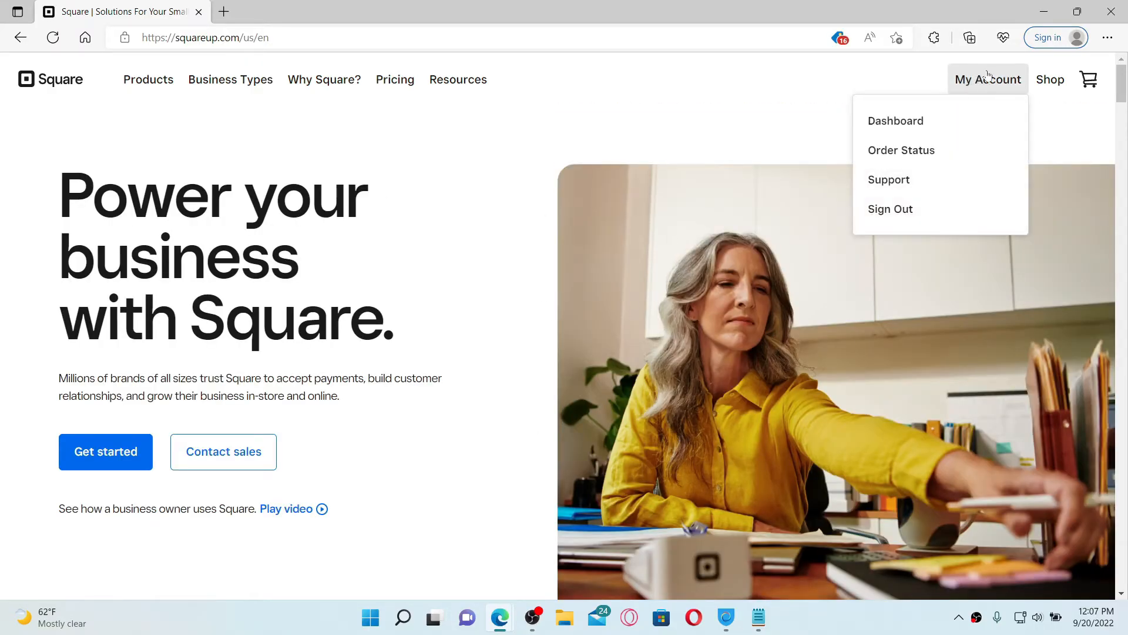
mouse_move(895, 120)
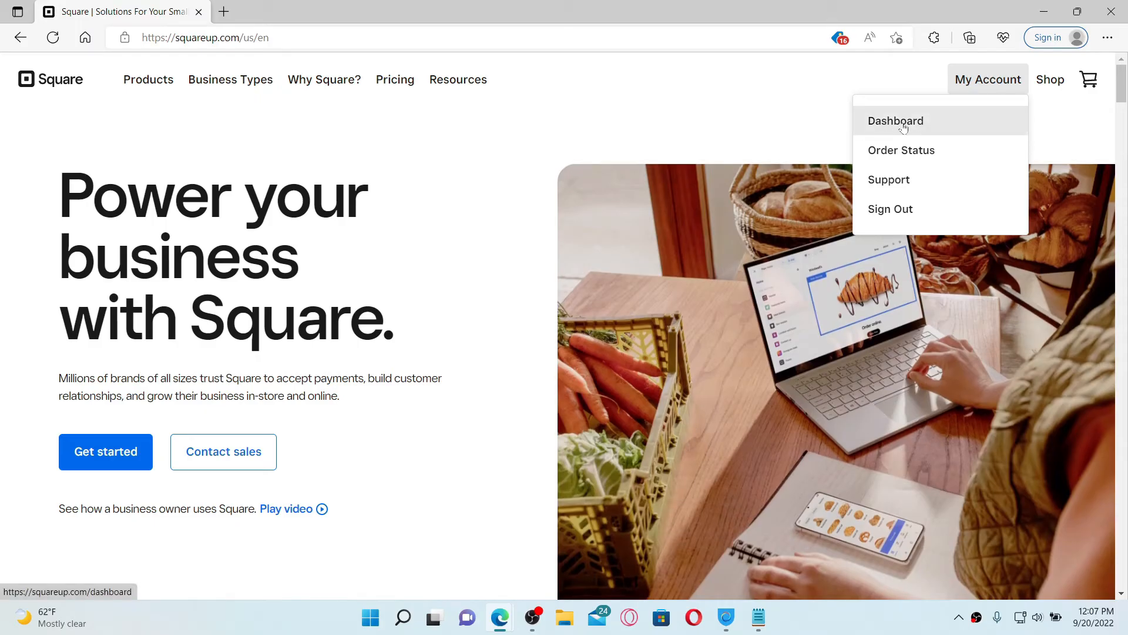
click(895, 121)
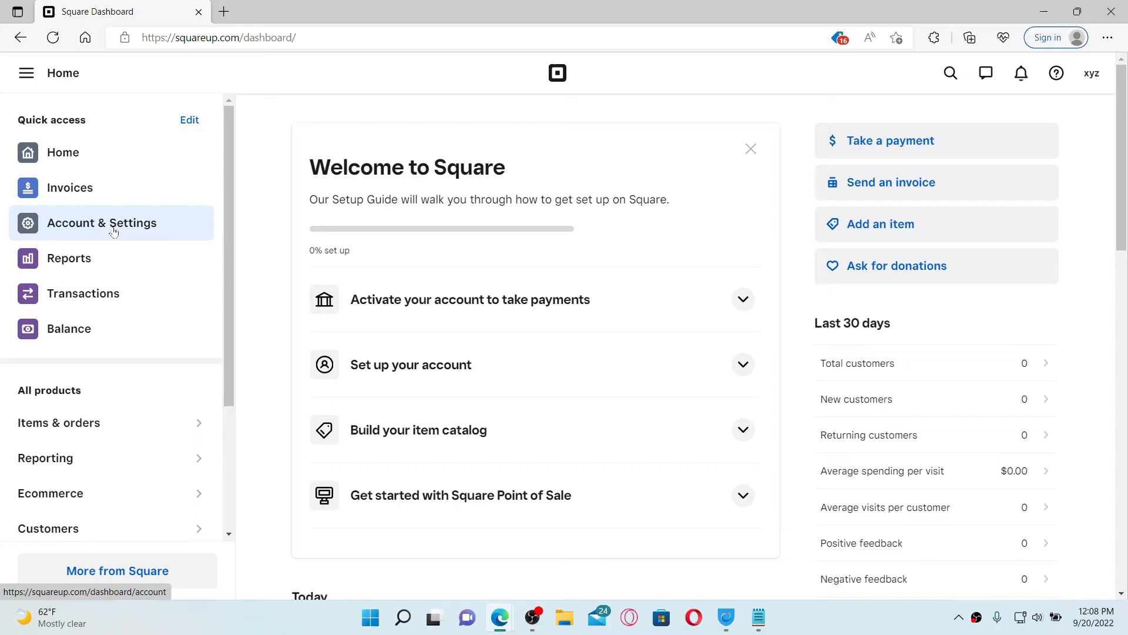
click(102, 222)
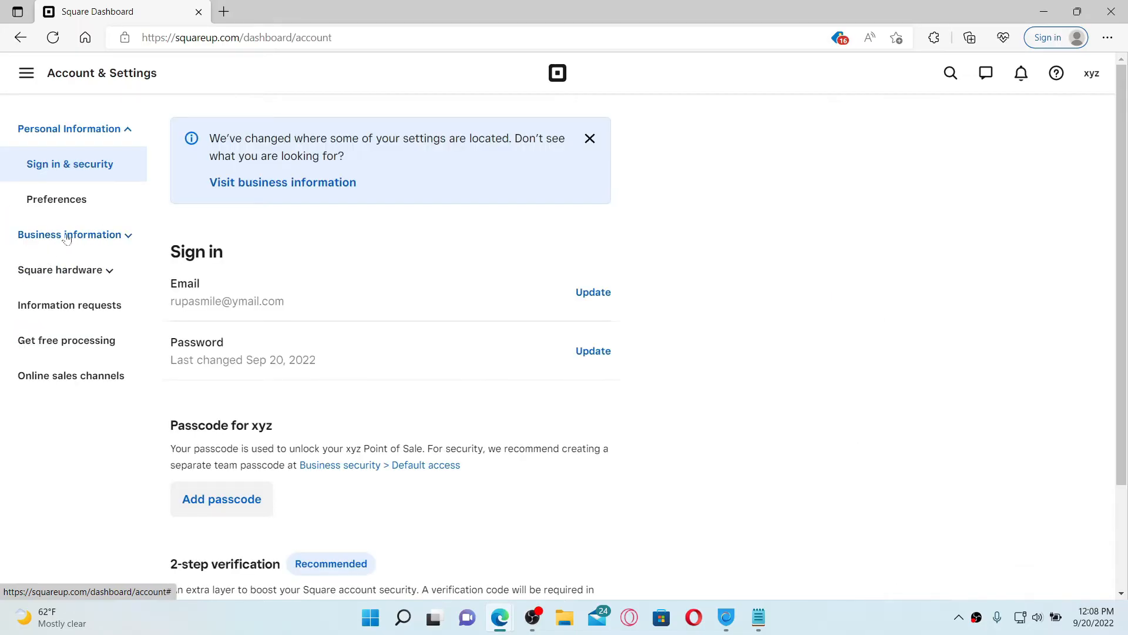
click(70, 235)
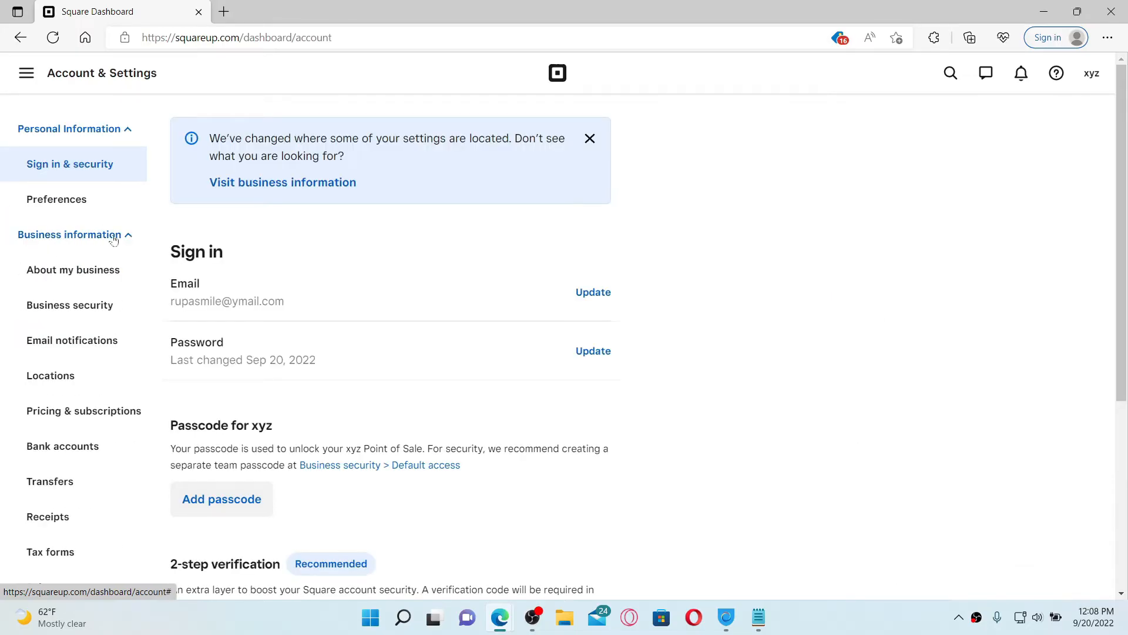
scroll(down, 3)
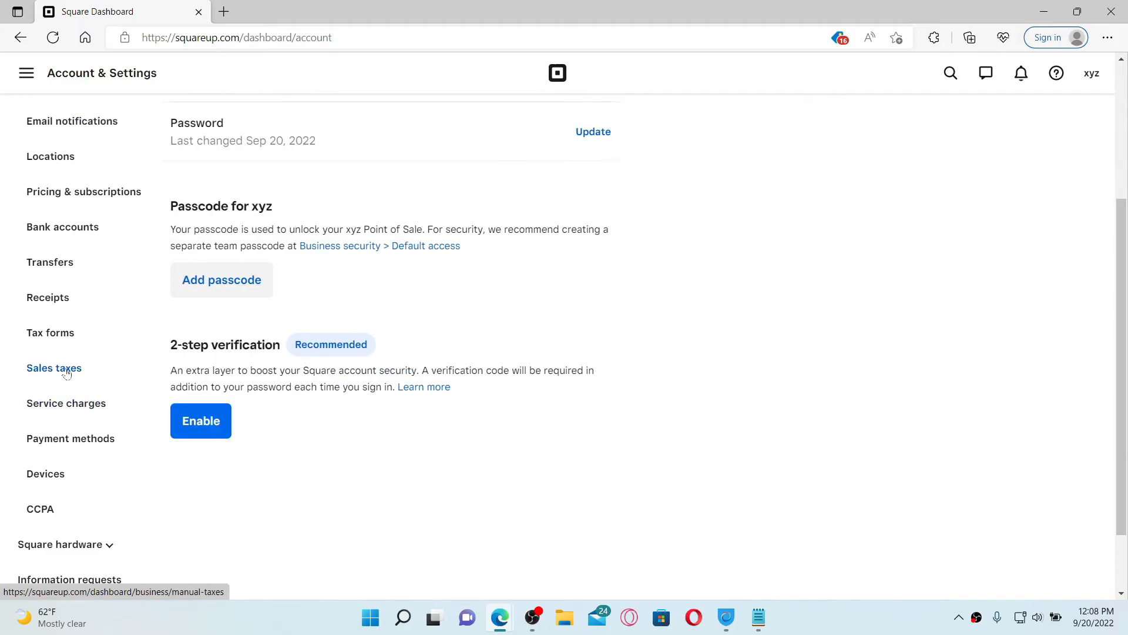
click(54, 368)
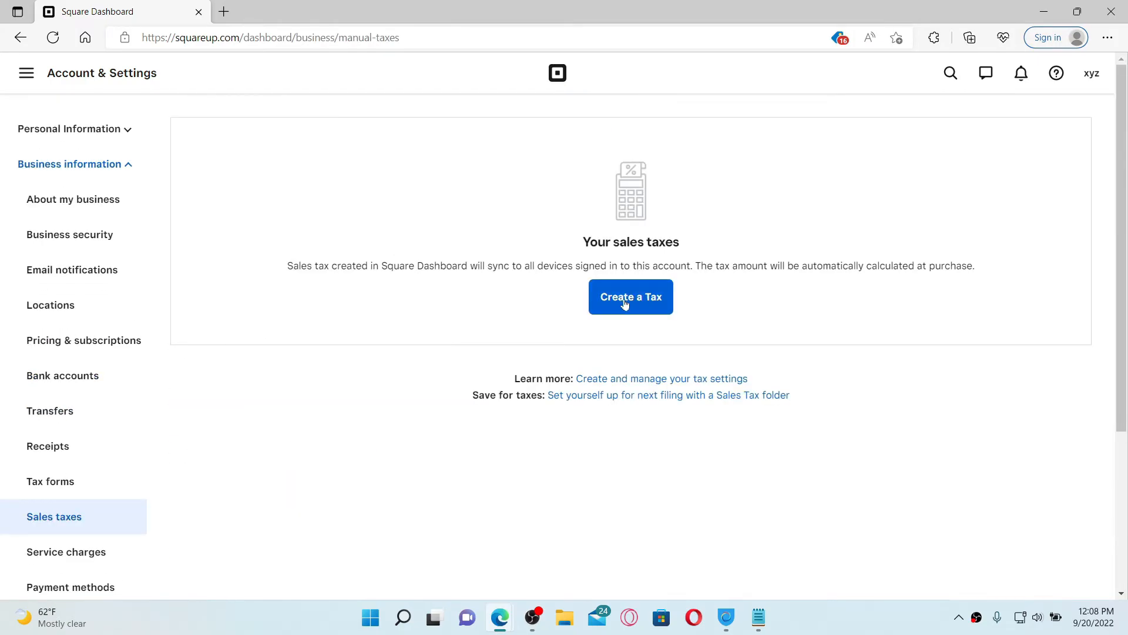
- Create a new tax and switch on its Custom amounts toggle
click(628, 296)
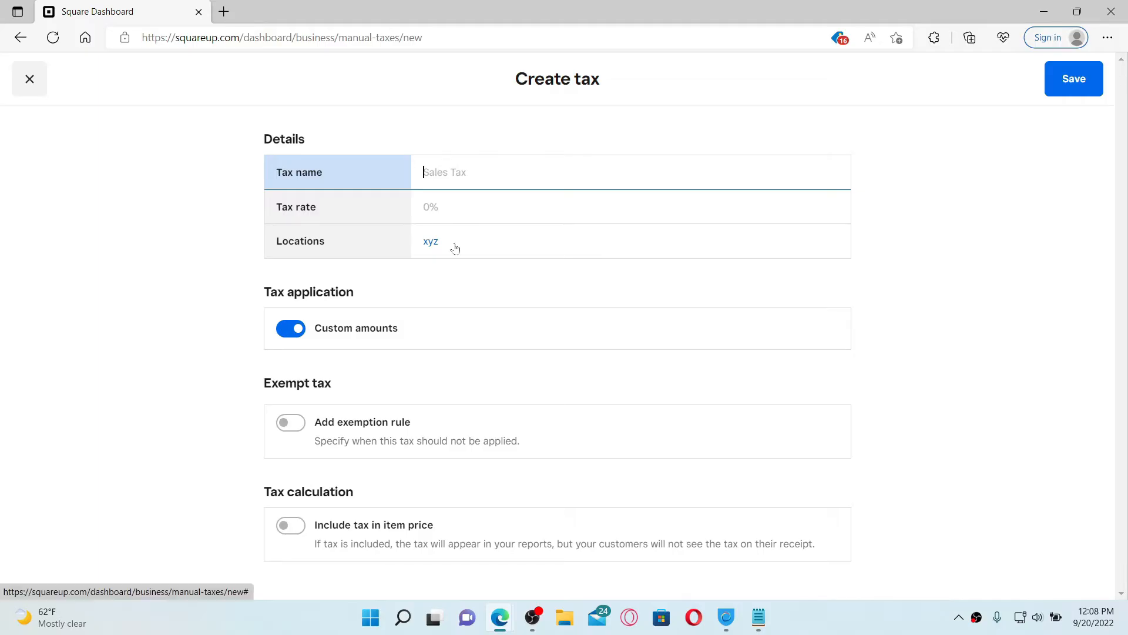
mouse_move(480, 248)
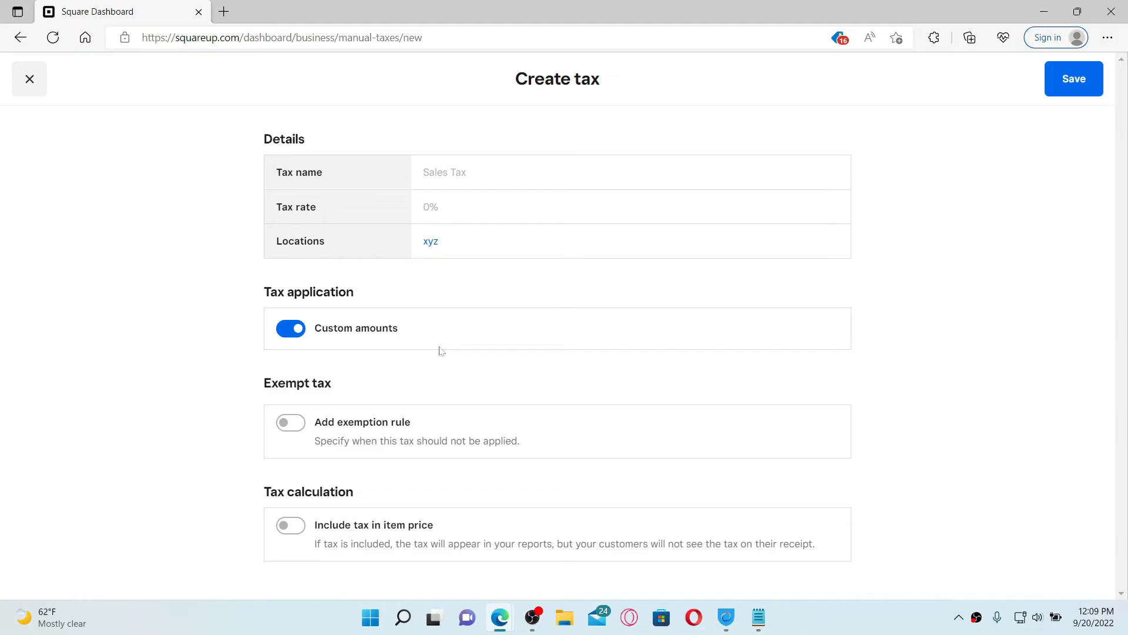
mouse_move(445, 340)
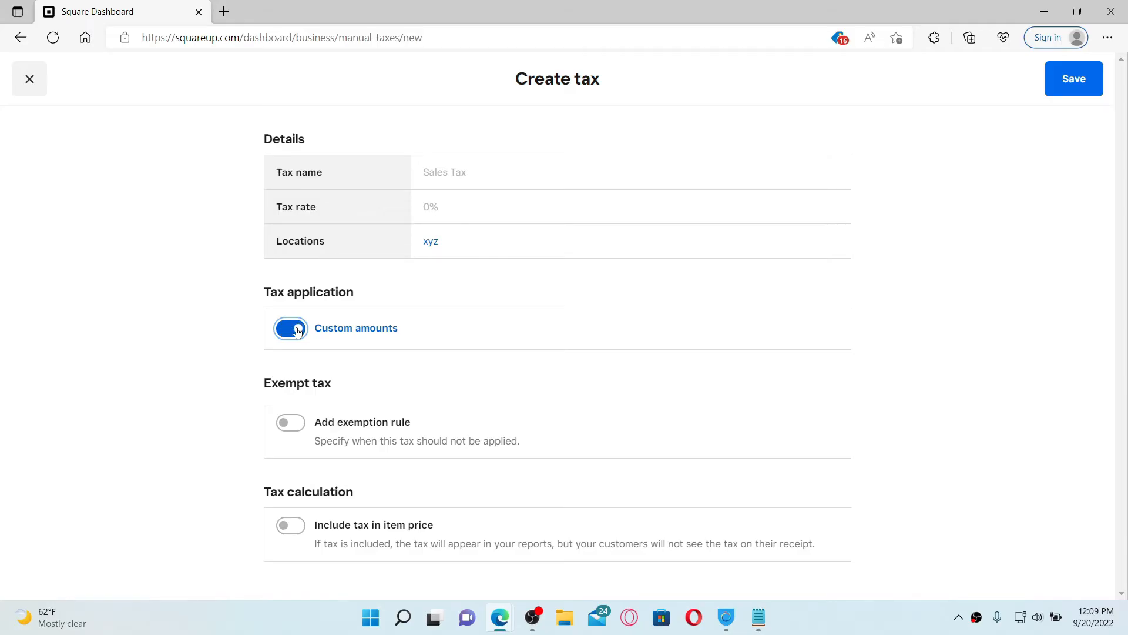
click(290, 422)
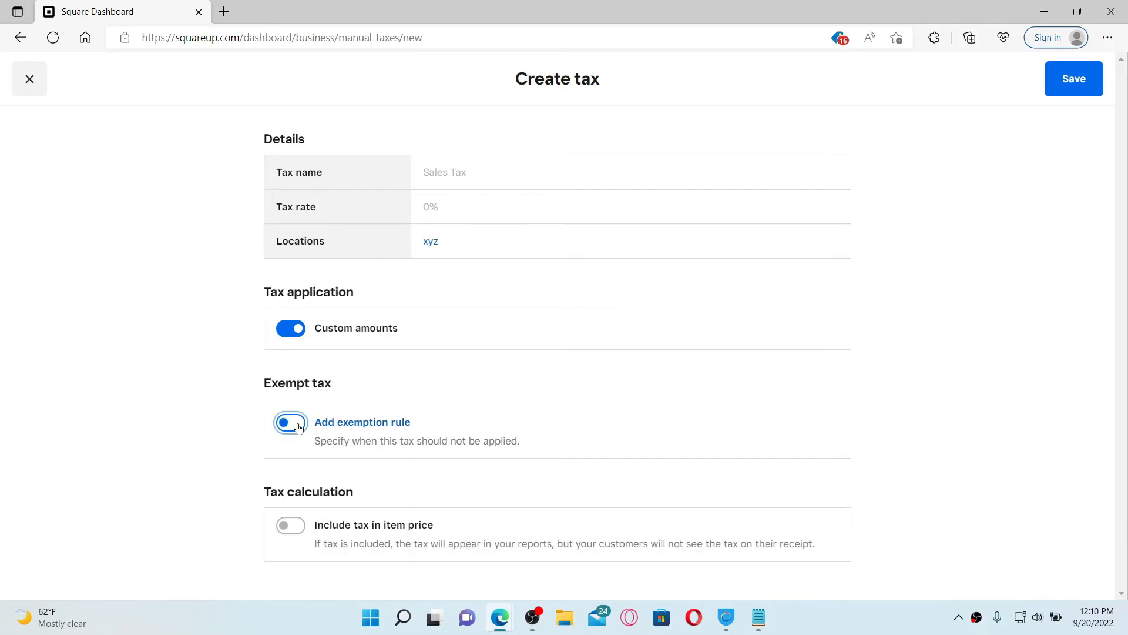
click(284, 422)
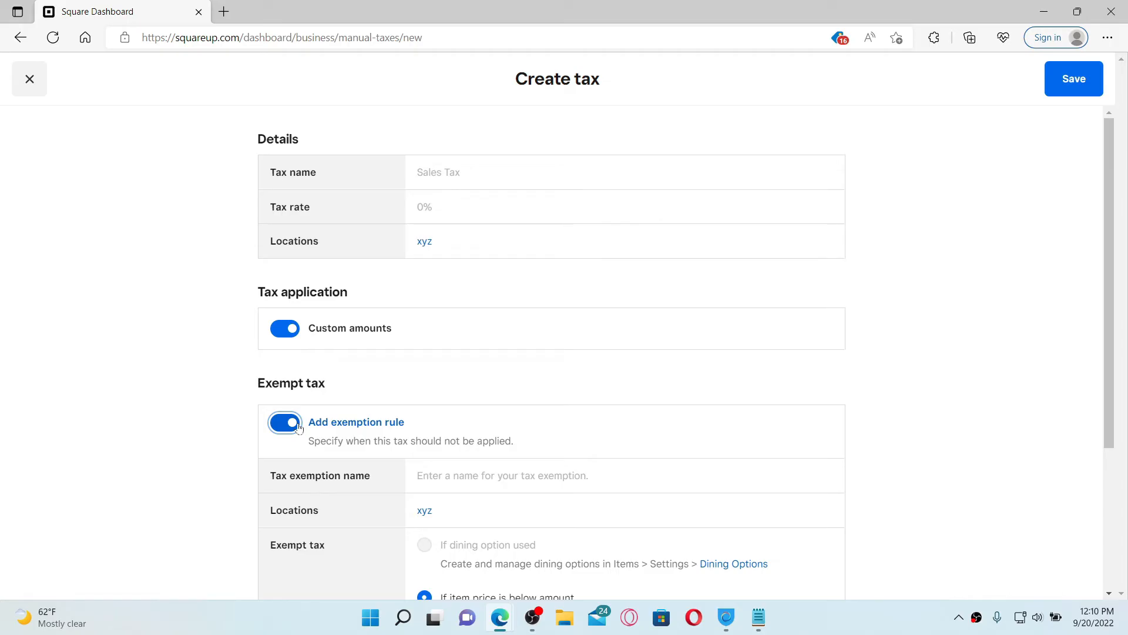
mouse_move(420, 437)
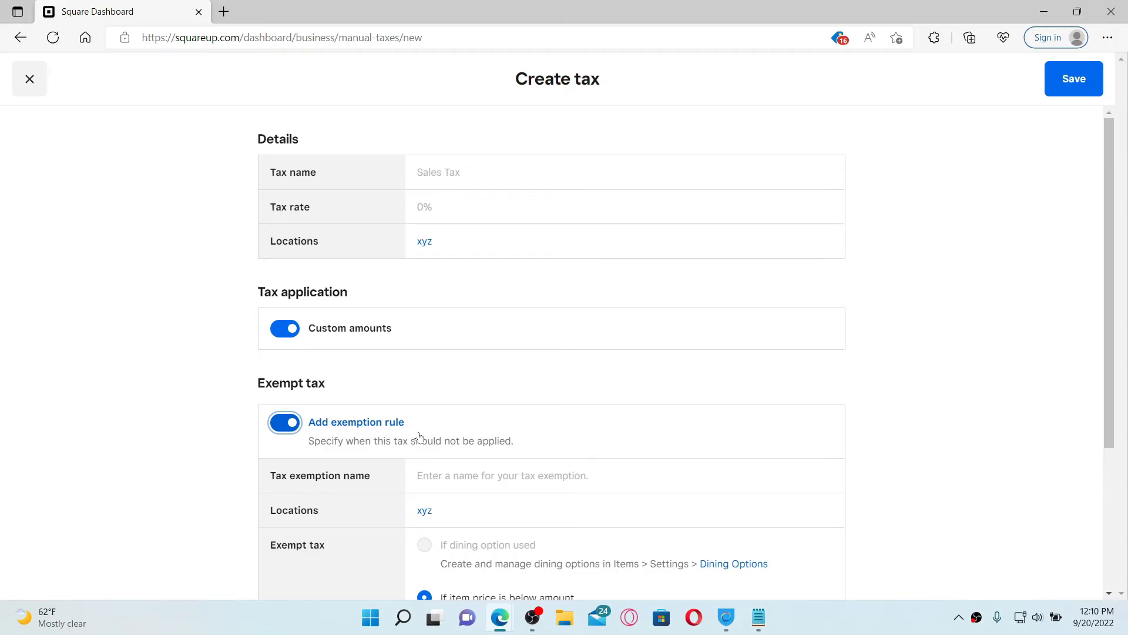
scroll(down, 3)
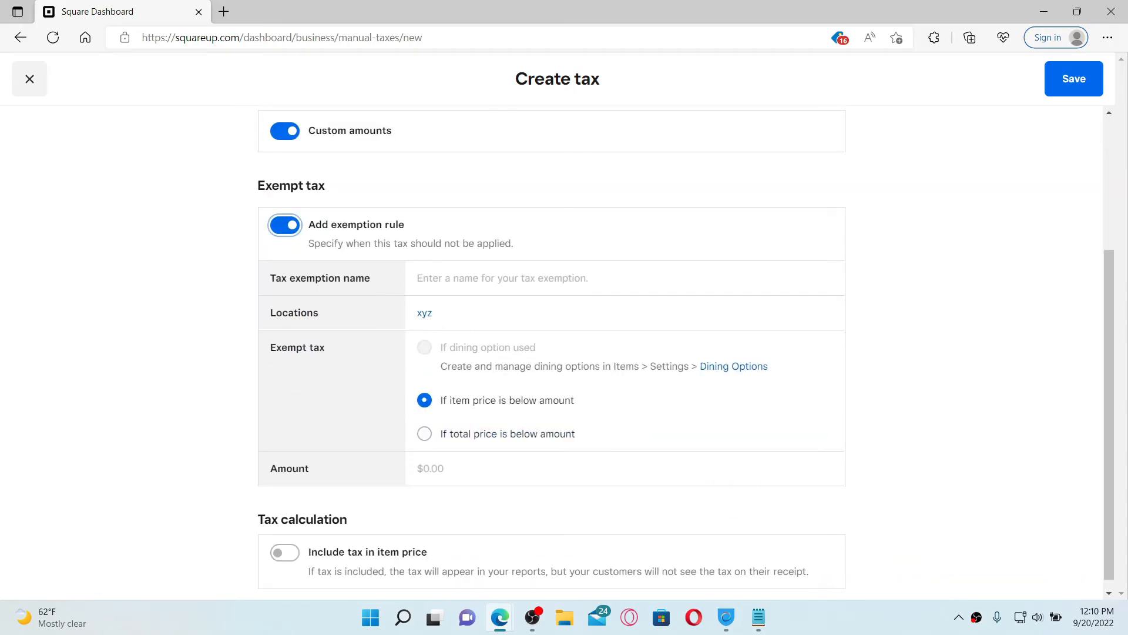
mouse_move(424, 312)
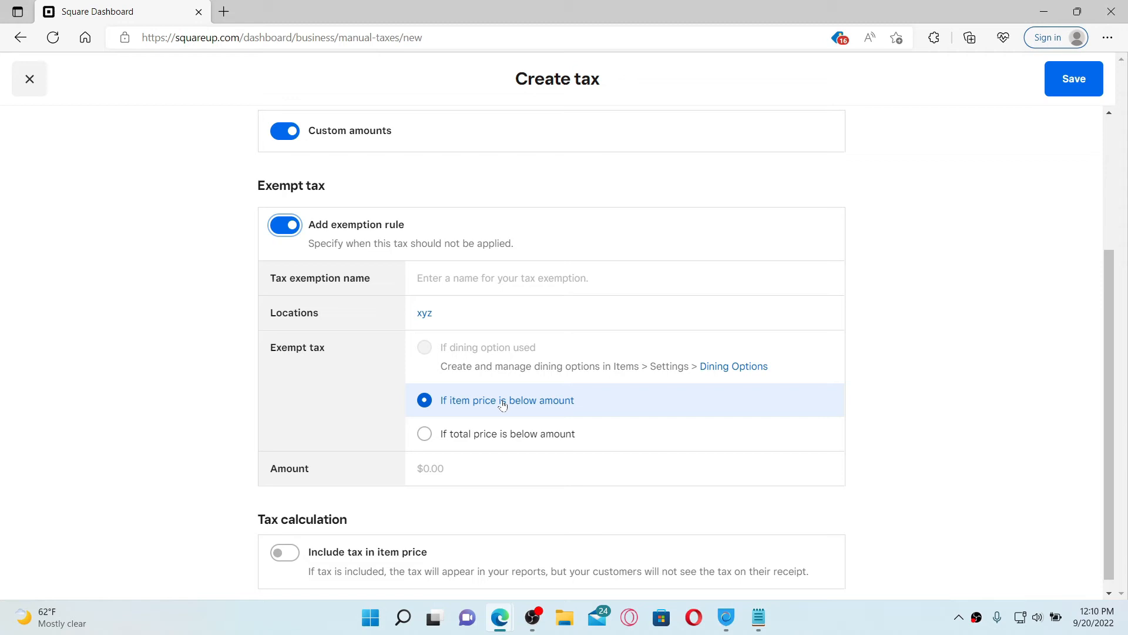
mouse_move(453, 403)
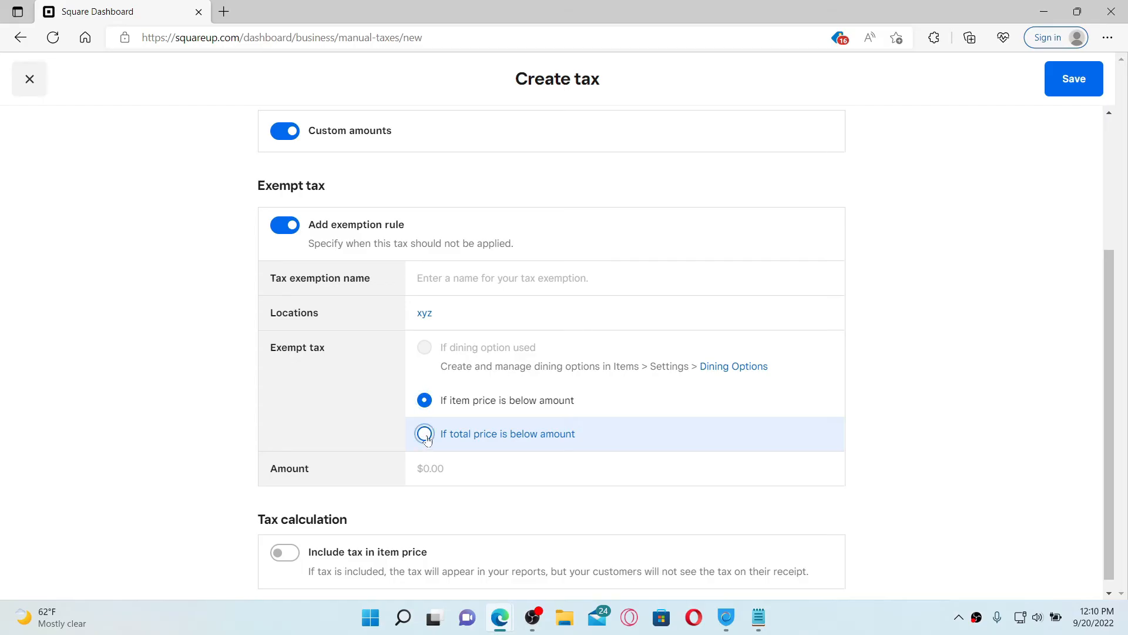
click(424, 433)
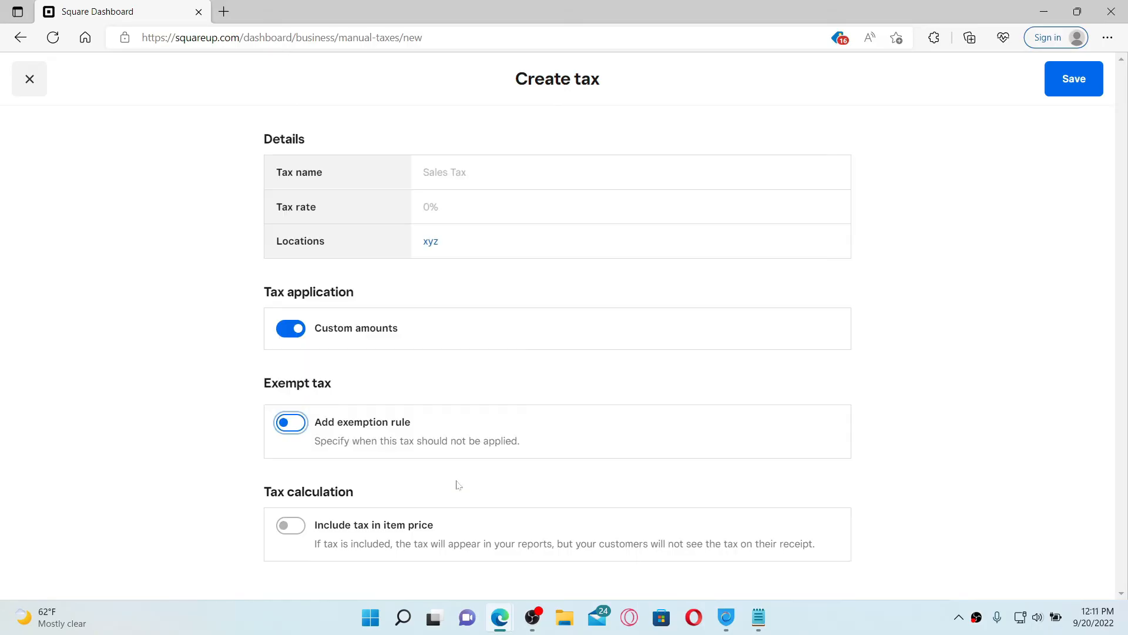
- Switch on 'Include tax in item price' after rechecking the Custom amounts toggle
click(290, 526)
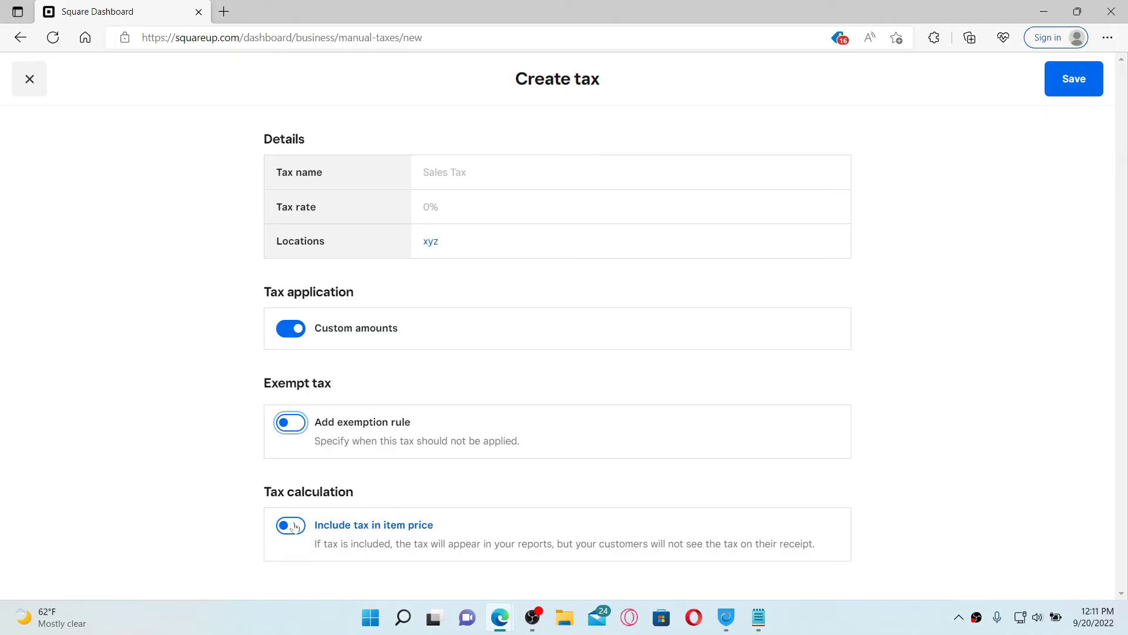
click(290, 422)
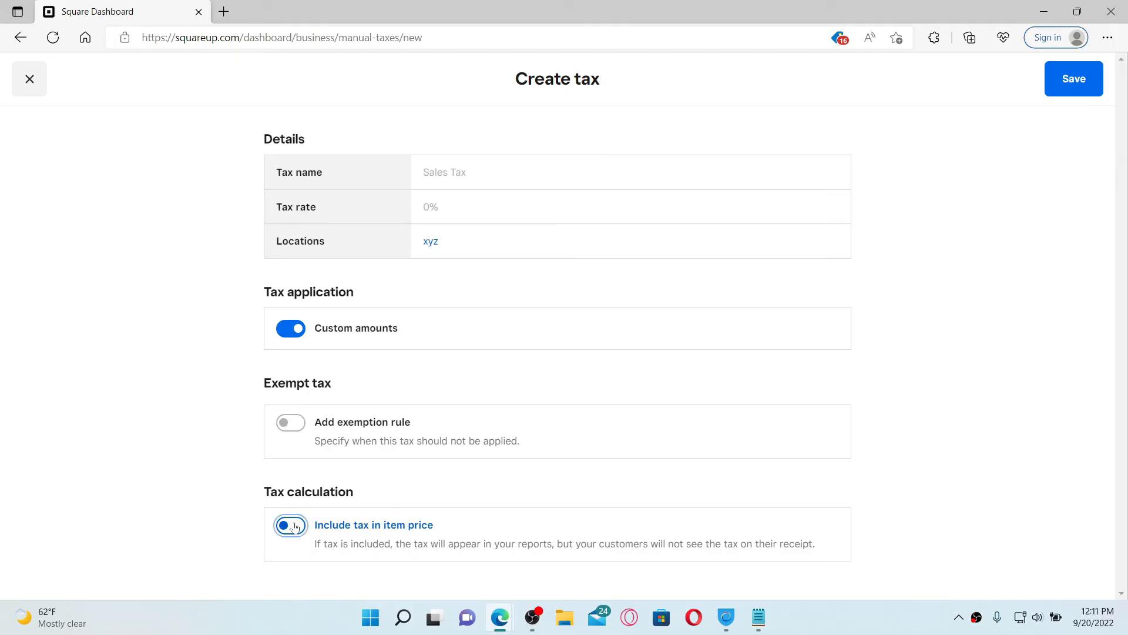
click(290, 525)
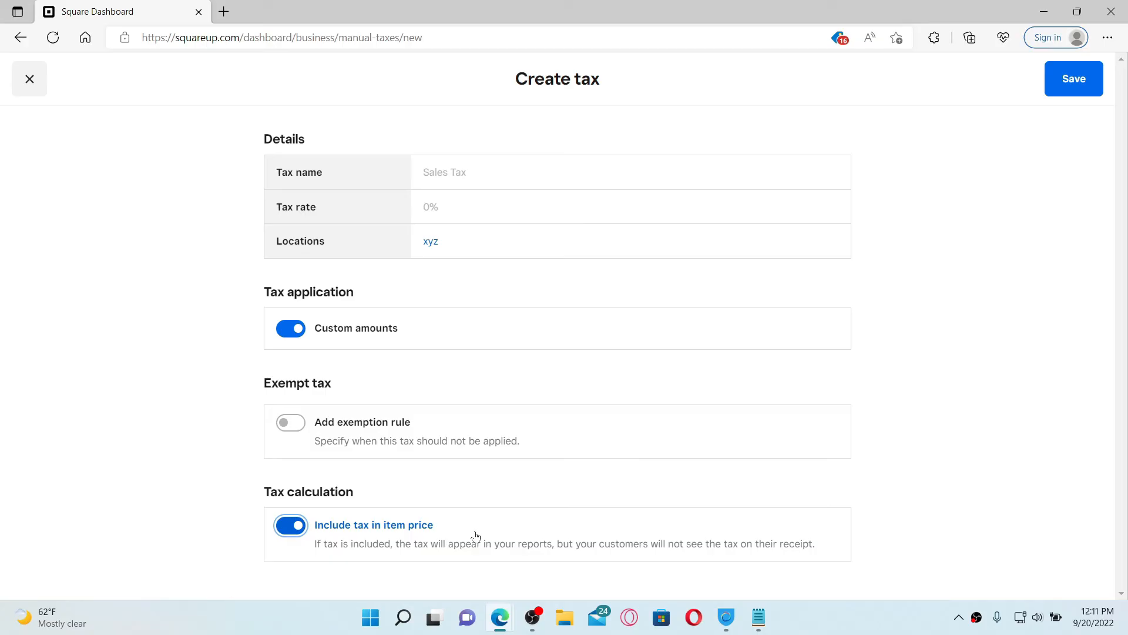